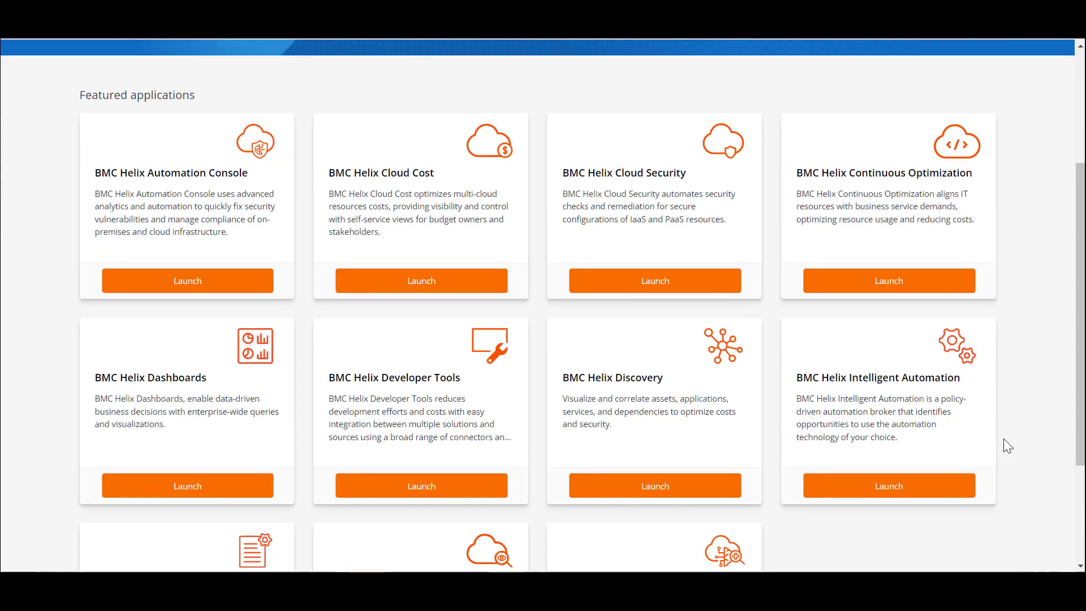
- Launch Intelligent Automation and start configuring Proactive Service Resolution from the Solutions list
click(888, 484)
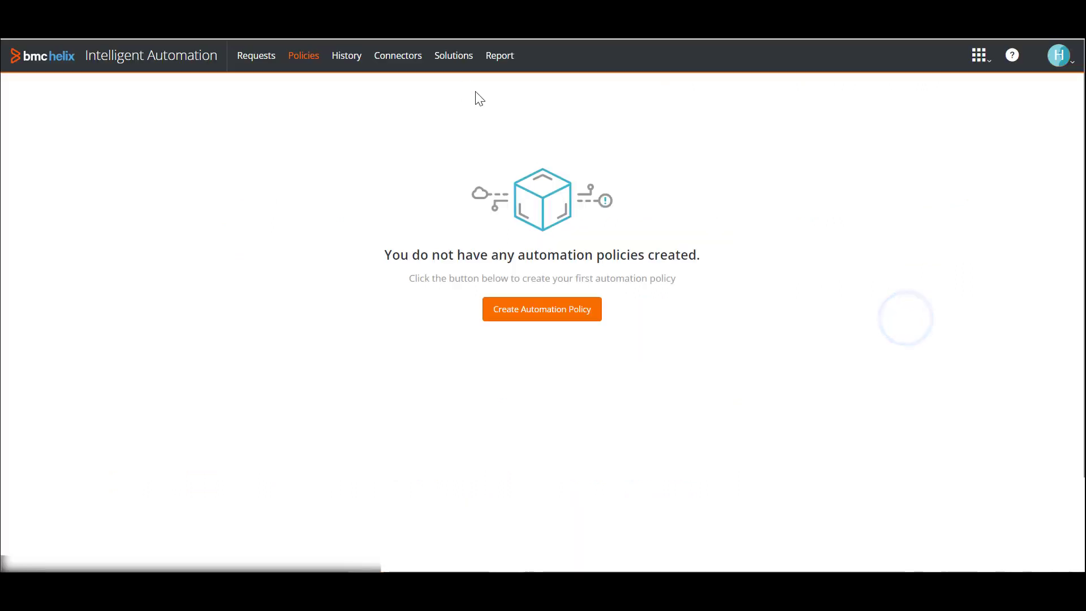
click(453, 56)
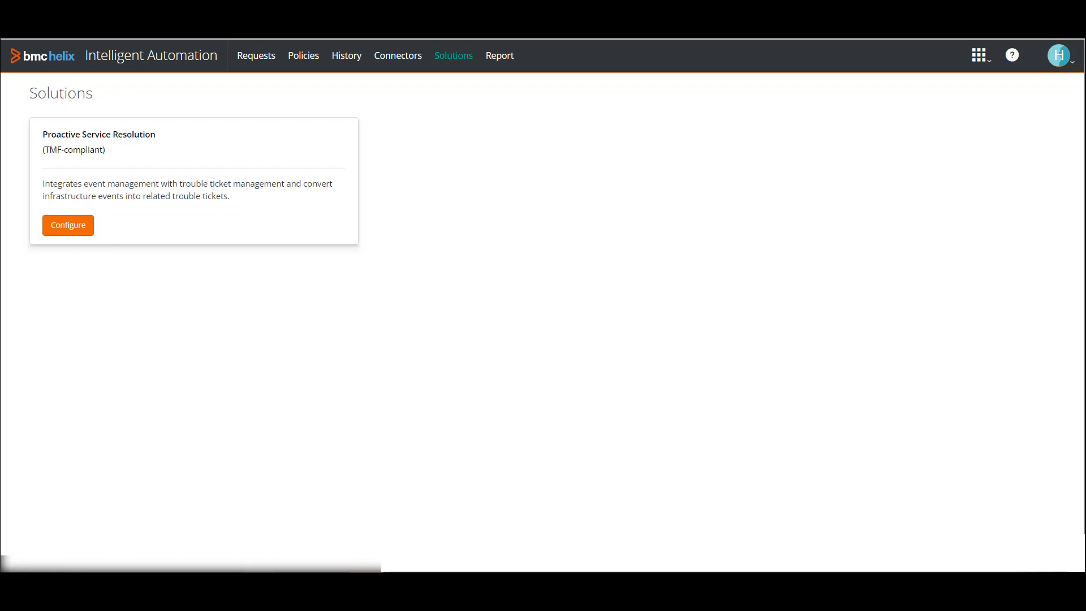
click(68, 225)
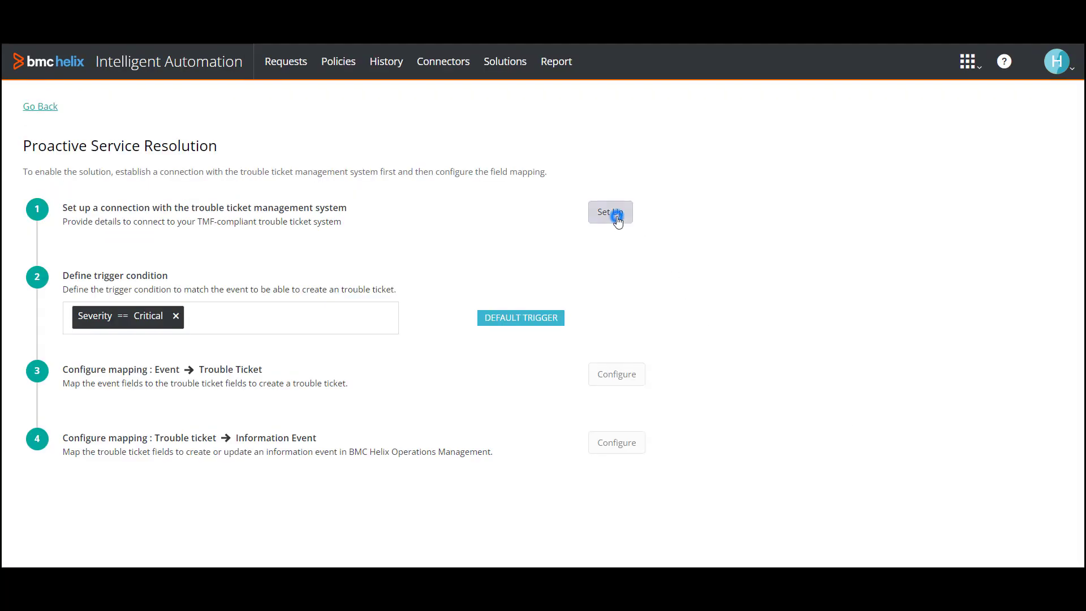
- Set up and save the ServiceNow trouble ticket connection, then open the event-to-ticket mapping
click(610, 212)
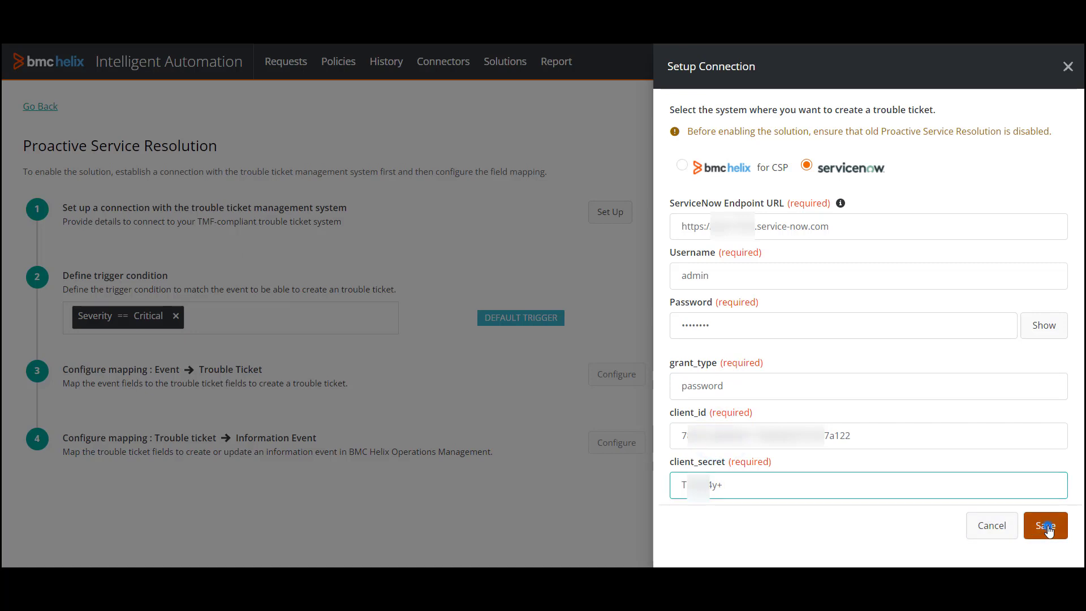
click(1045, 525)
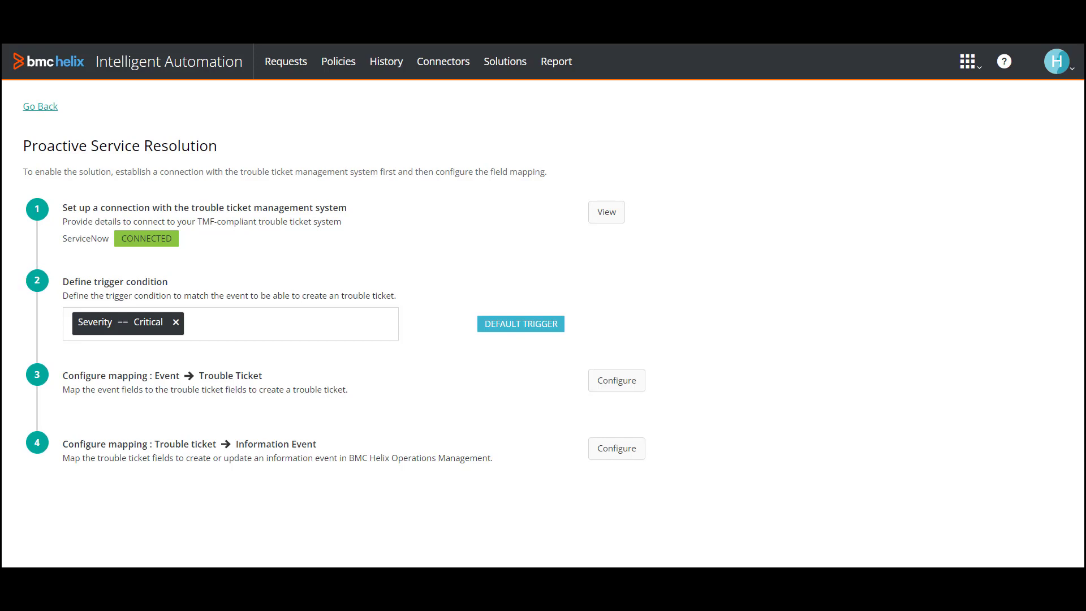
mouse_move(620, 258)
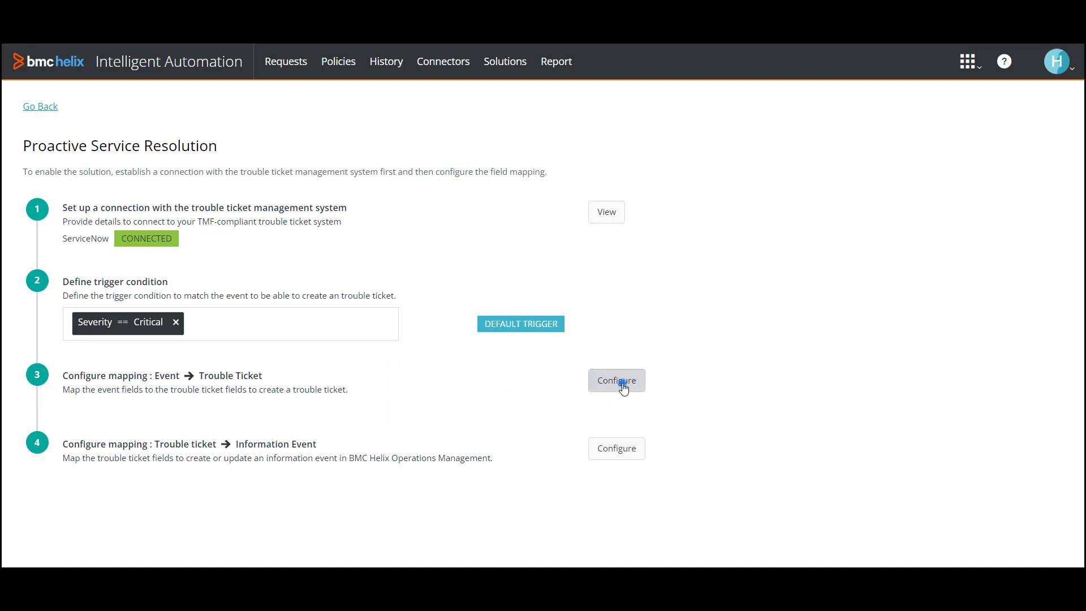
click(616, 380)
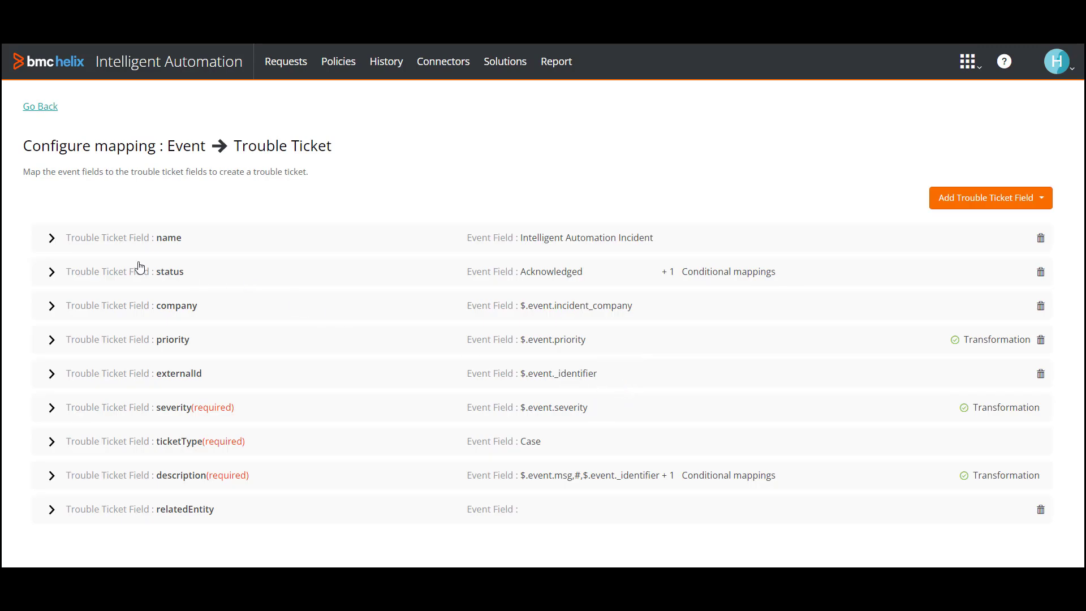
- Review the status, priority and severity default mappings and save the event-to-ticket mapping
click(51, 271)
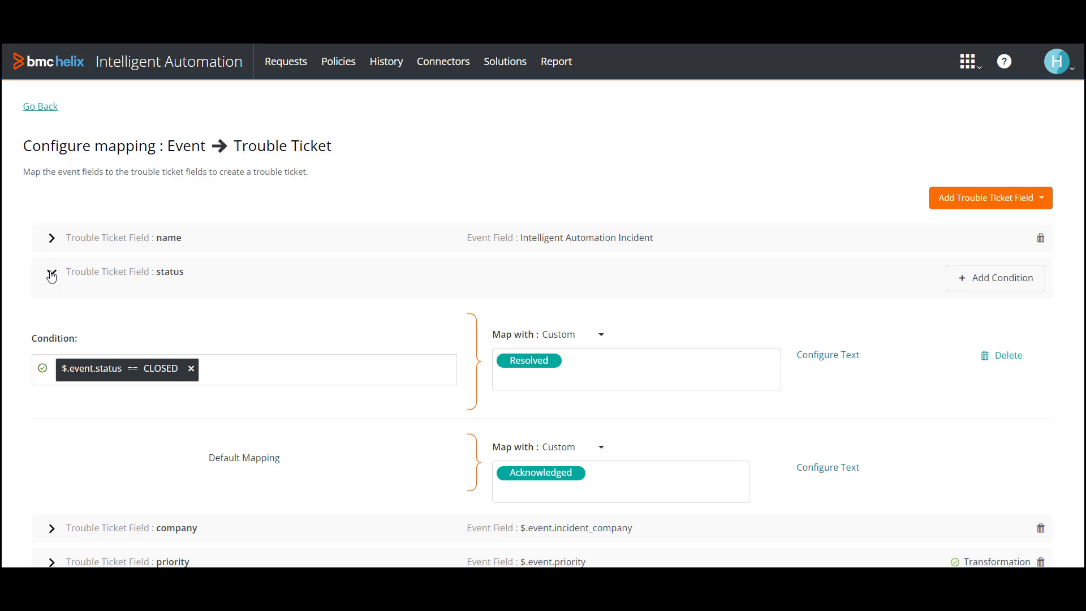
click(52, 422)
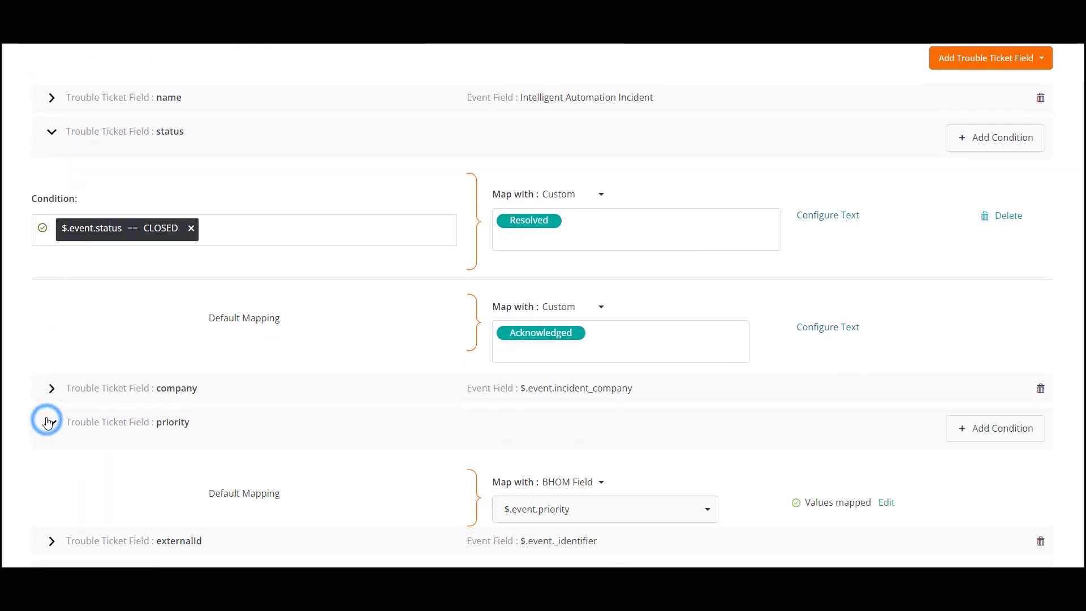
scroll(down, 3)
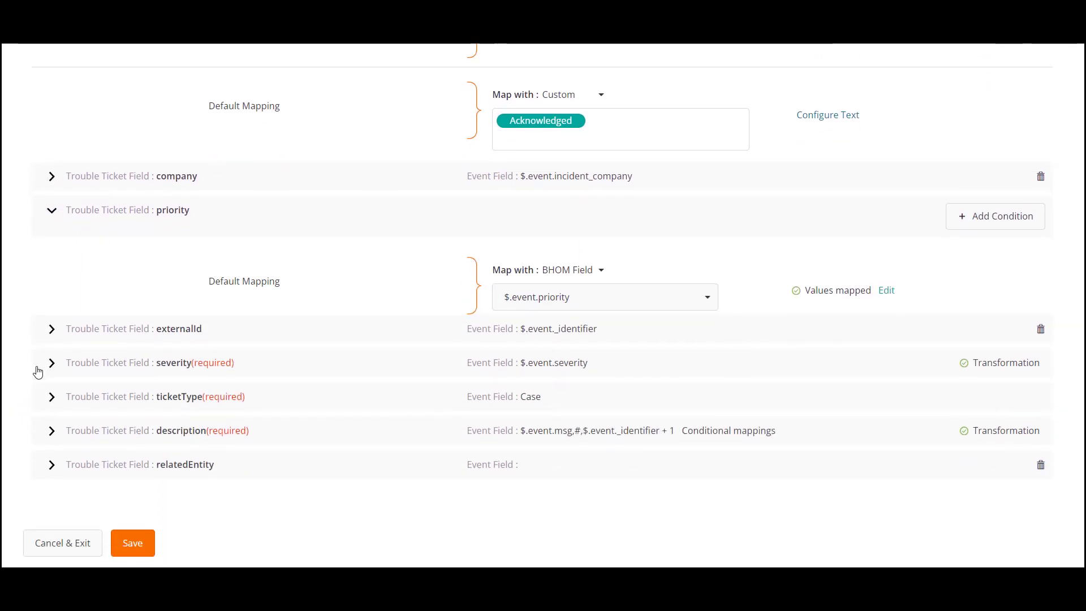
click(52, 362)
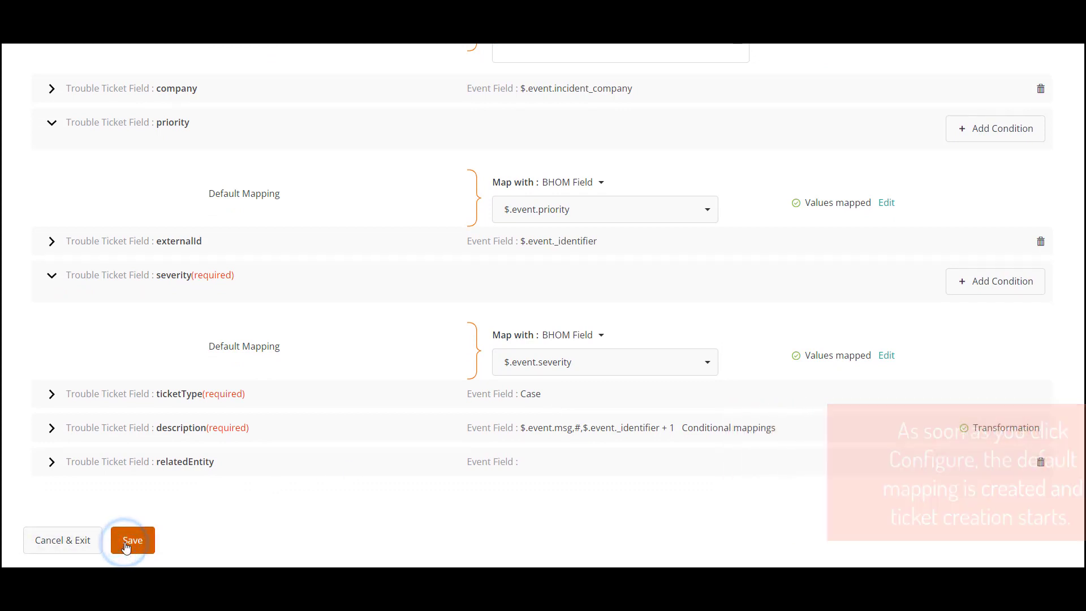
click(132, 540)
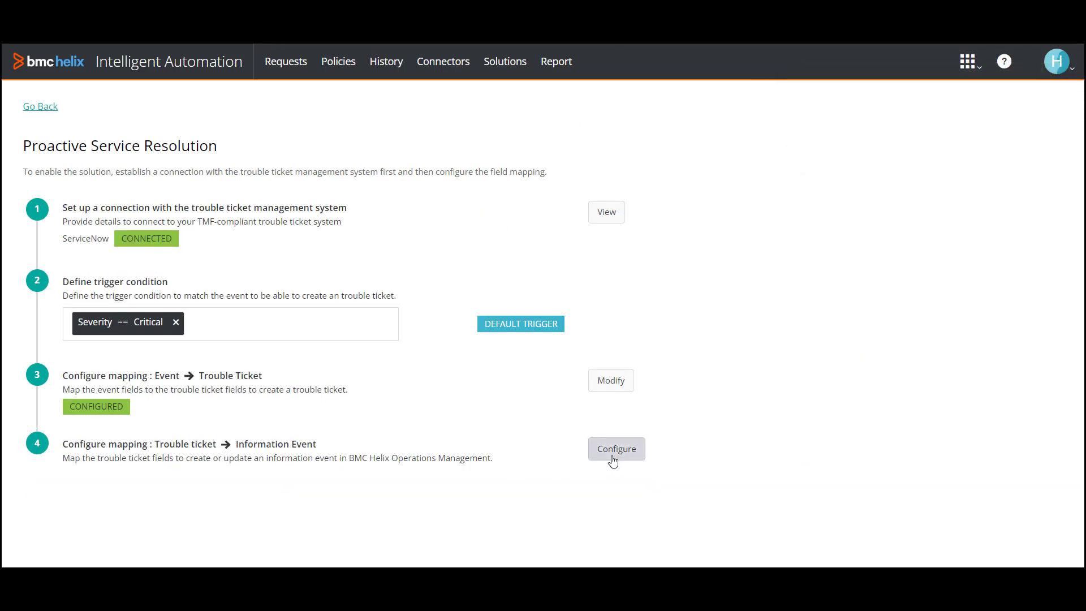
- Open the trouble-ticket-to-information-event mapping and save its default mappings
click(615, 449)
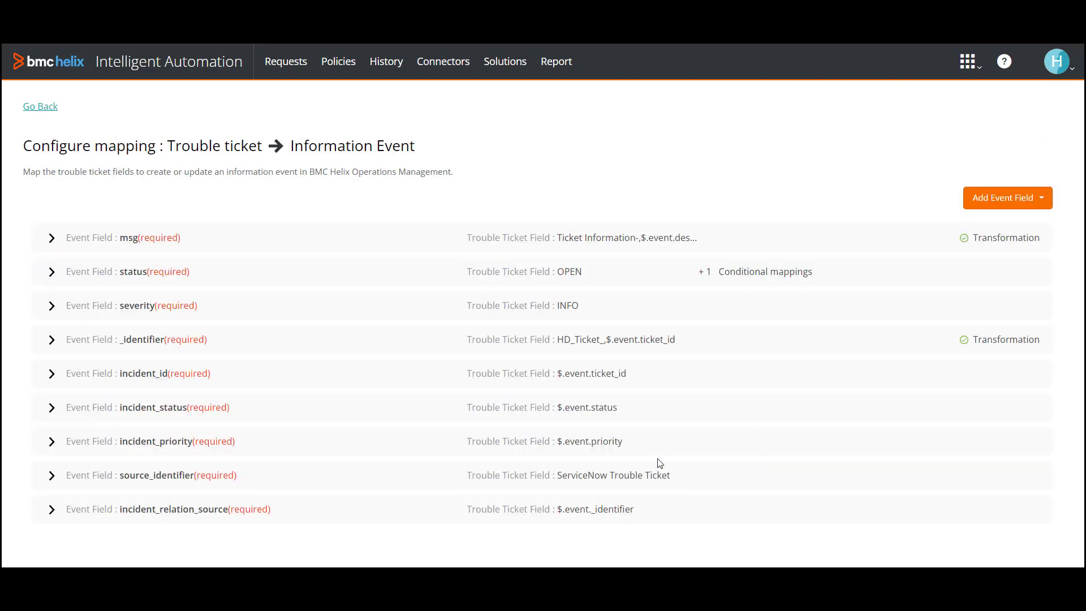
mouse_move(710, 420)
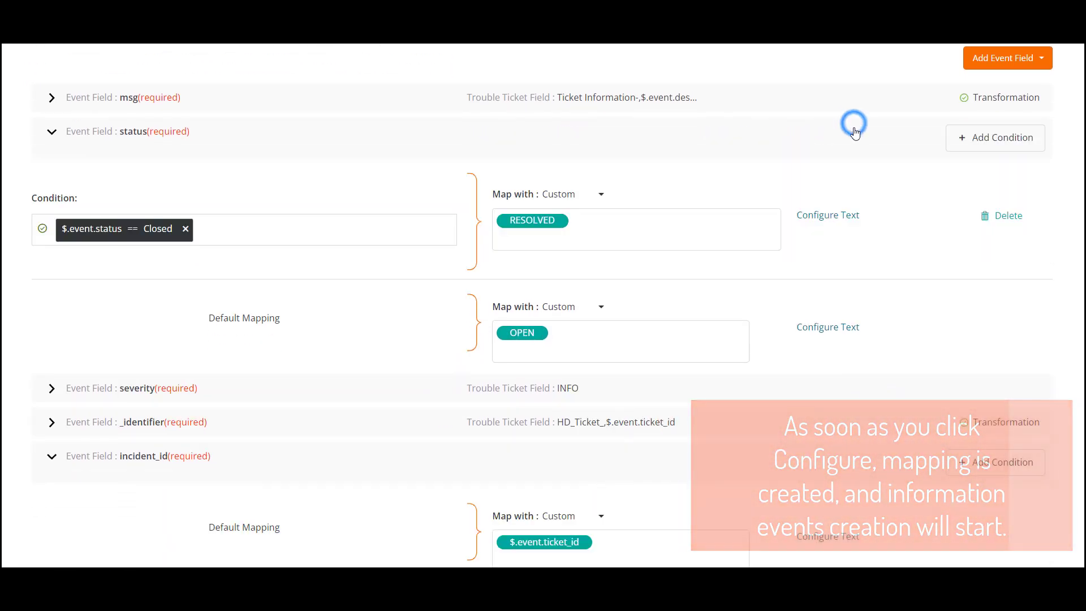
scroll(down, 3)
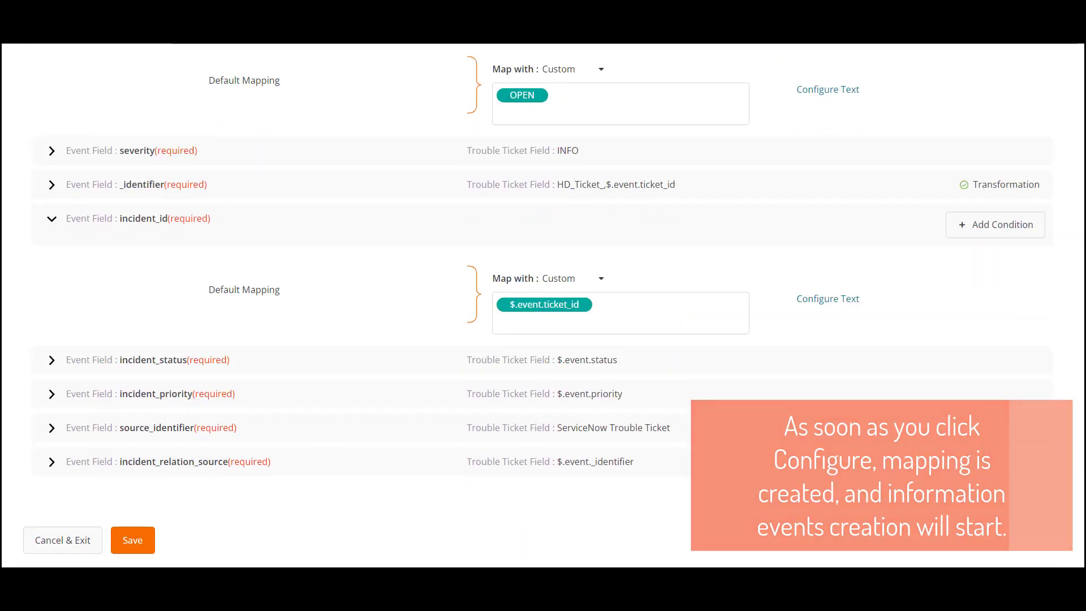
click(132, 540)
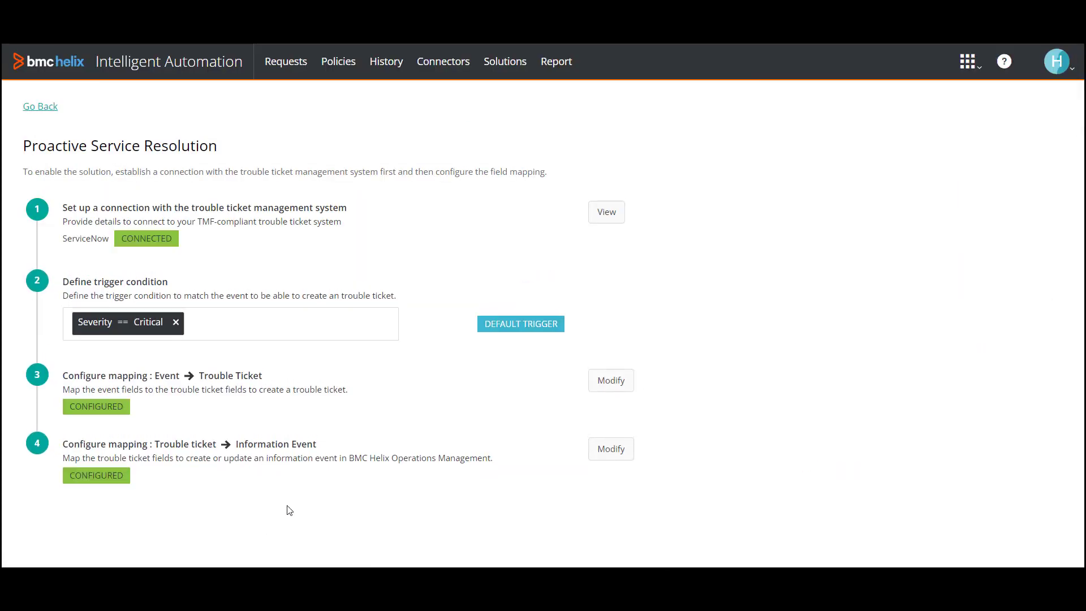
- Return to Solutions to check all steps are Done, then view the published policies
click(40, 106)
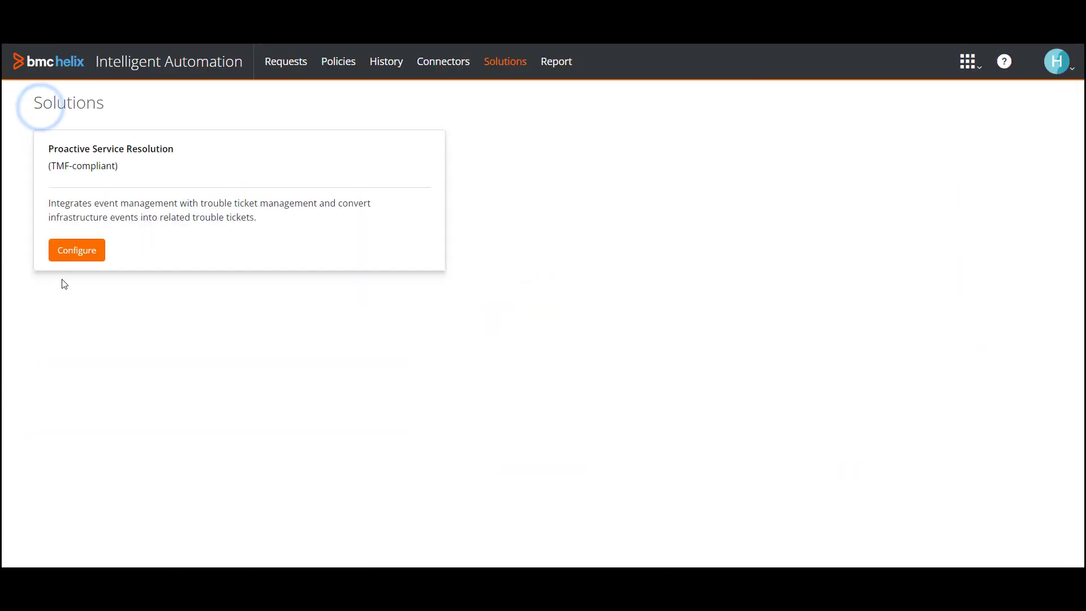
click(76, 250)
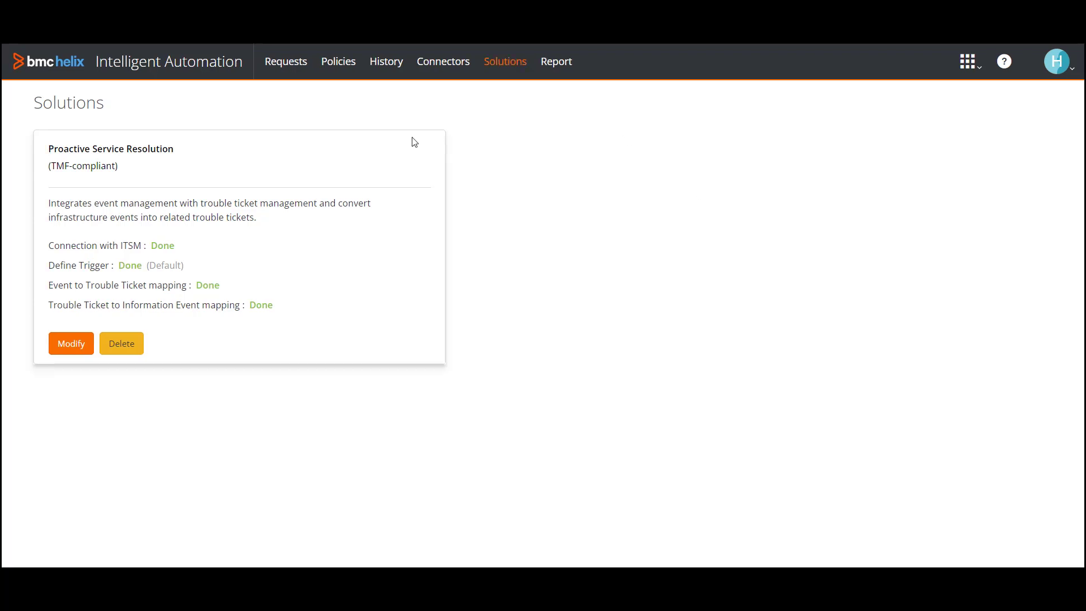
click(338, 61)
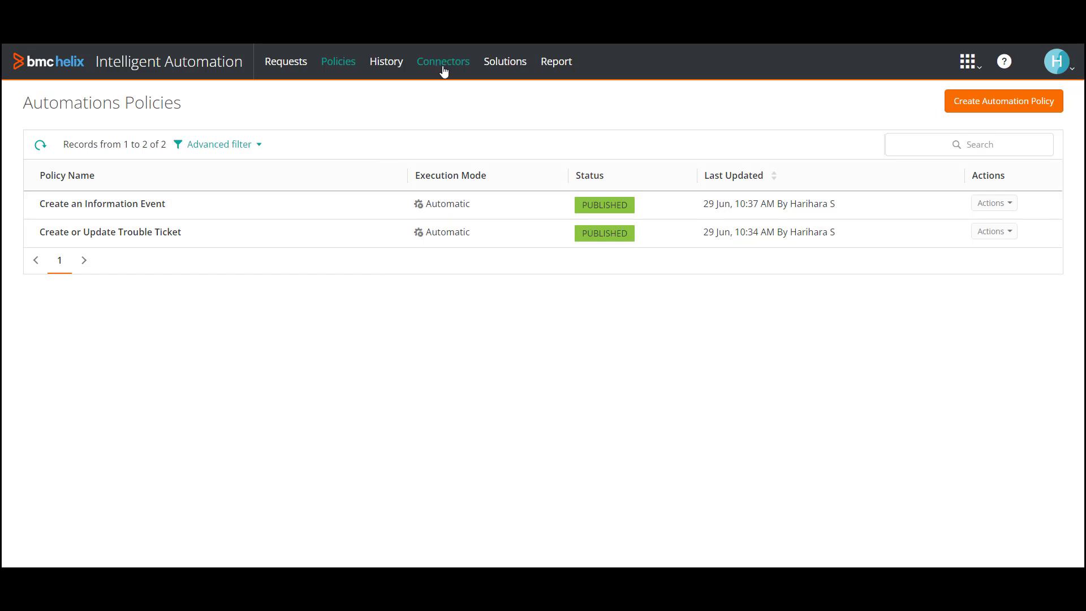
- Check the ServiceNow TMF-compliant connector is connected and switch to Operations Management
click(443, 61)
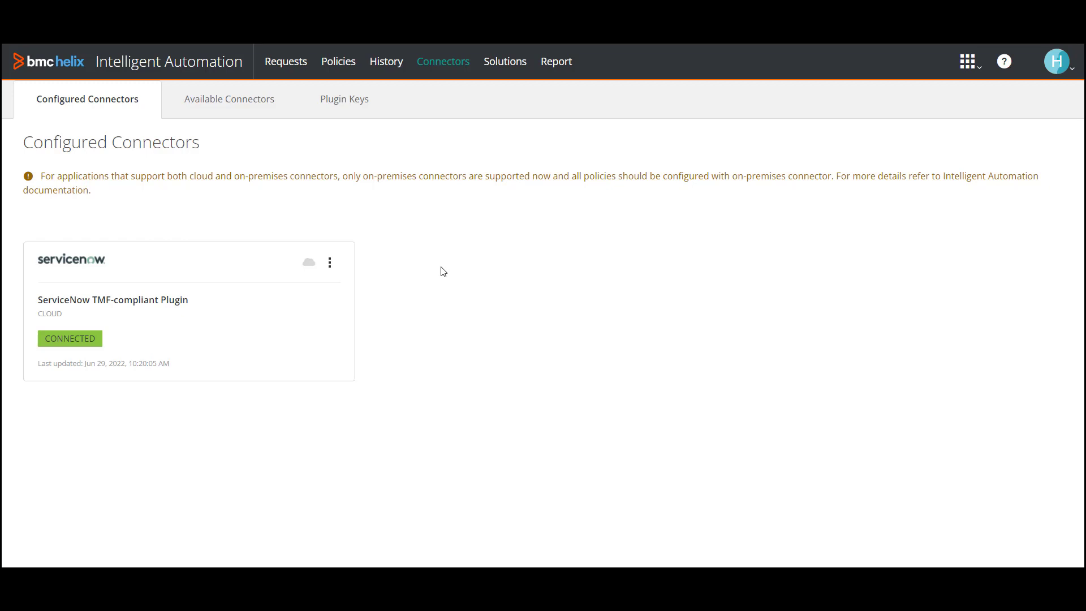
click(970, 61)
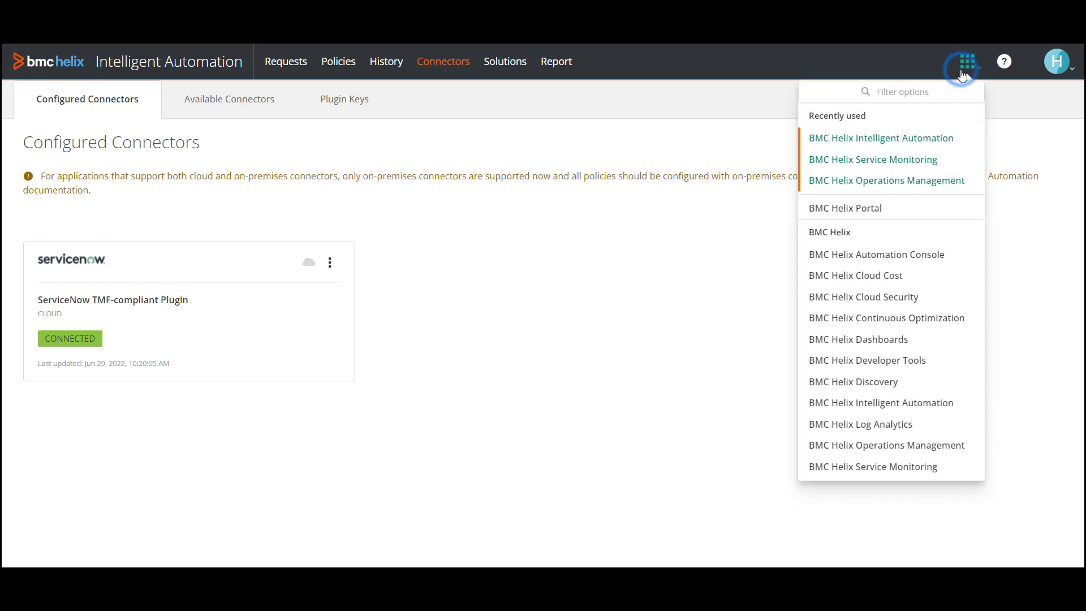
click(887, 445)
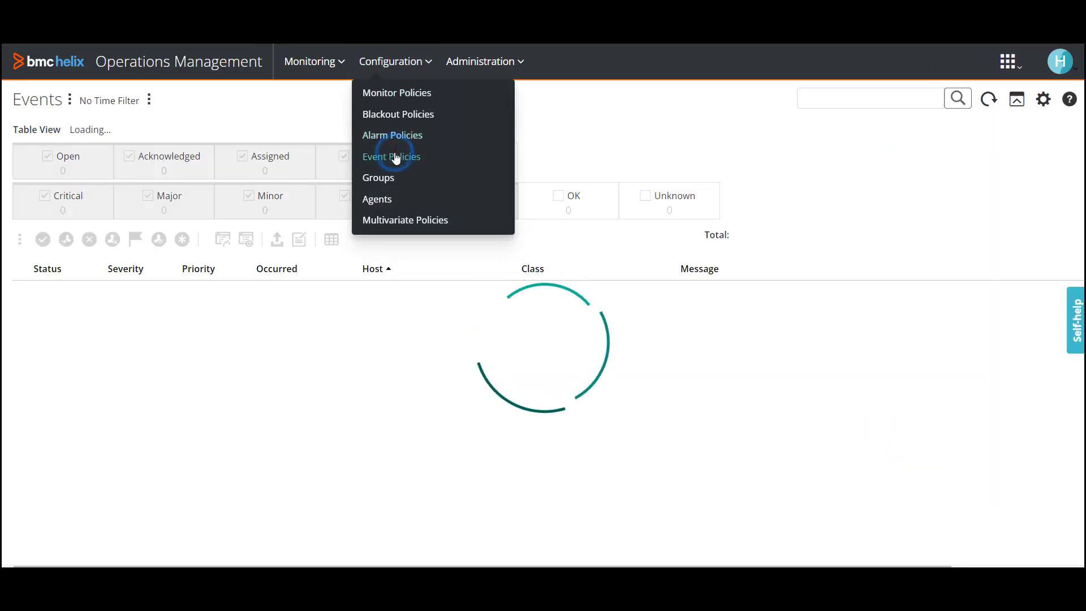
- Open Predefined Policy for Incident and view its Severity Equals Critical selection criteria
click(391, 156)
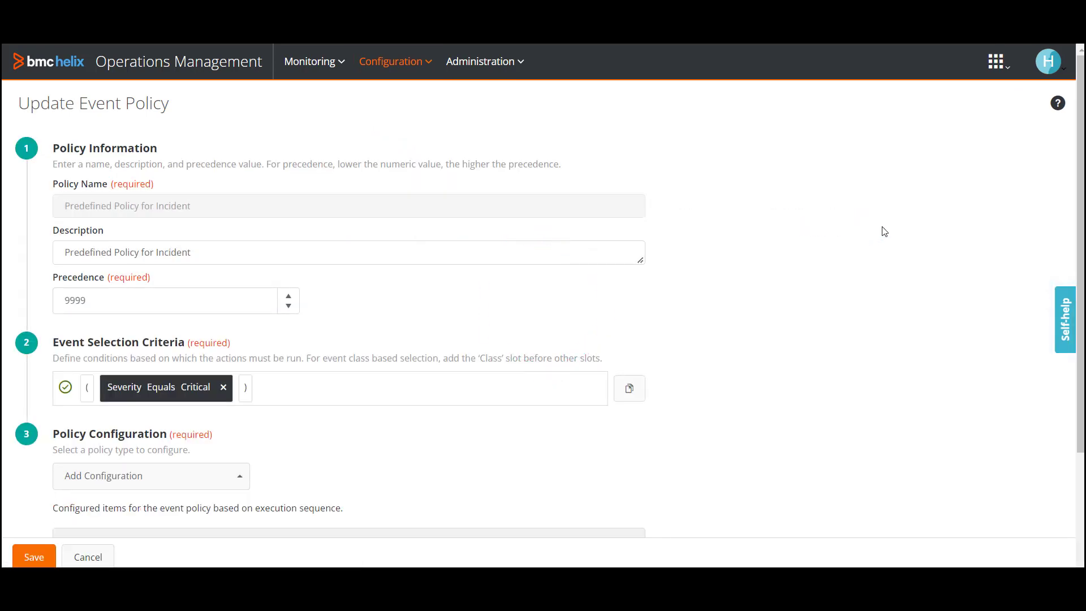
scroll(down, 3)
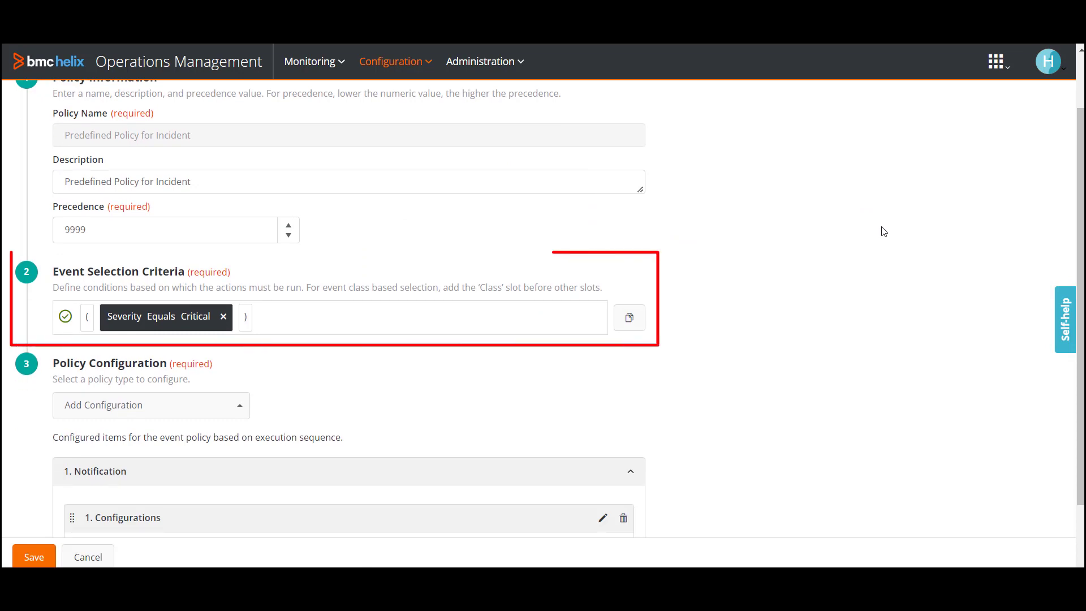